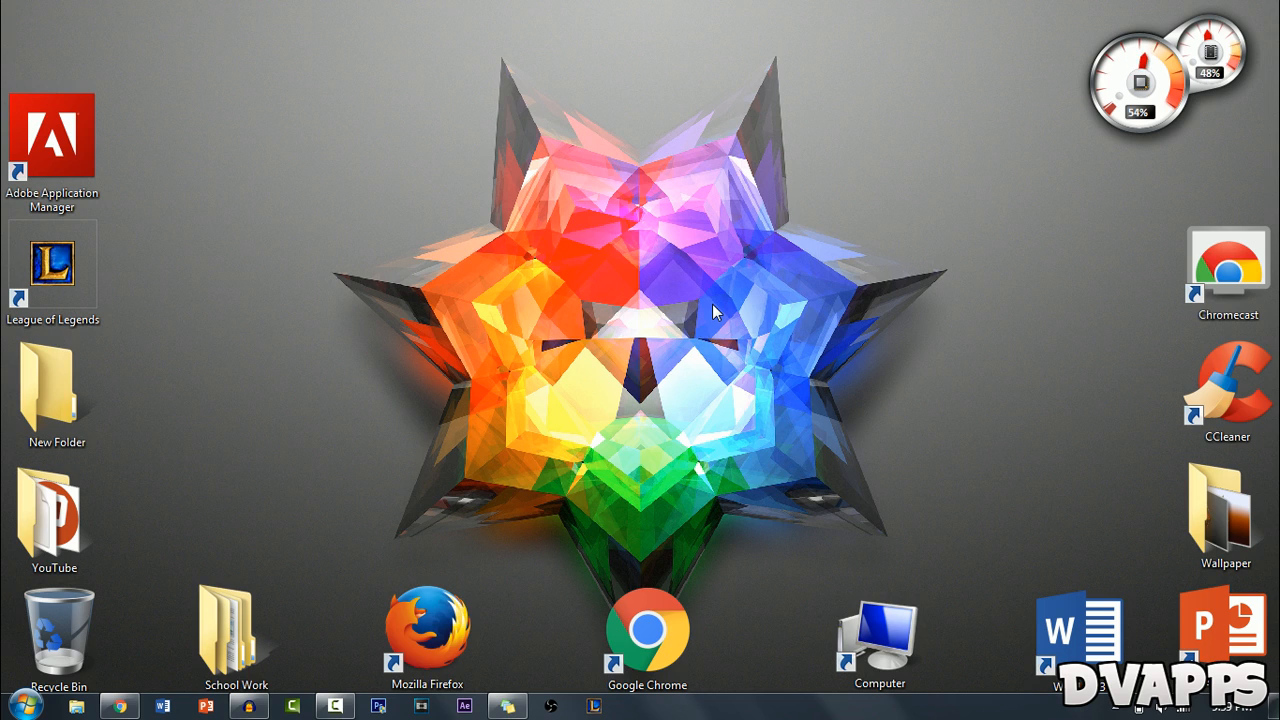
mouse_move(116, 440)
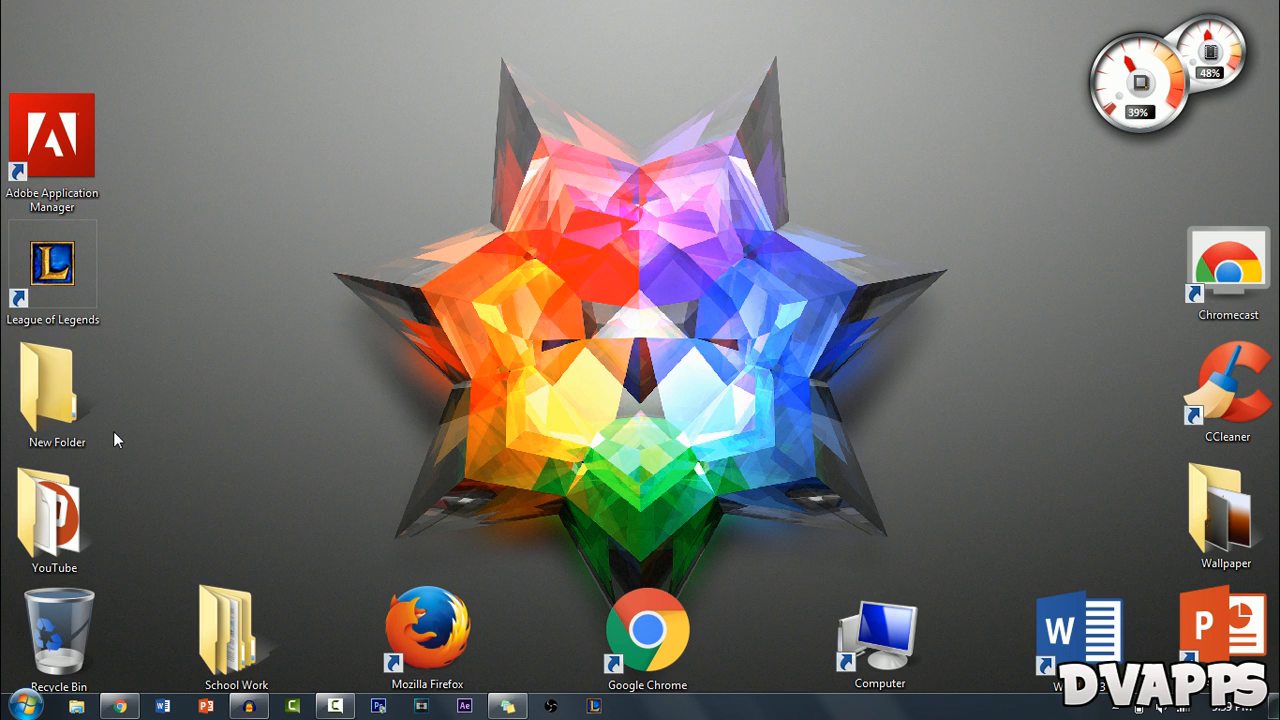
Launch Google Chrome and land on the TubeBuddy homepage offering Install on Chrome.
left_click(118, 704)
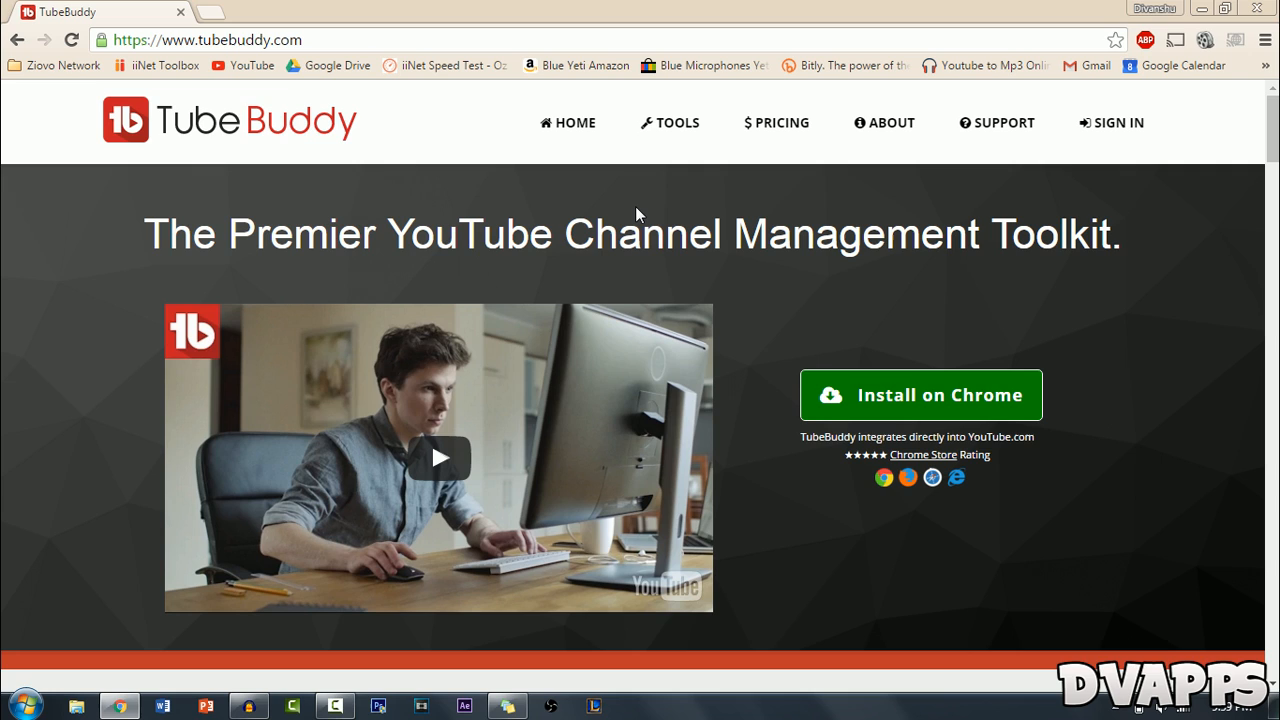
mouse_move(1096, 374)
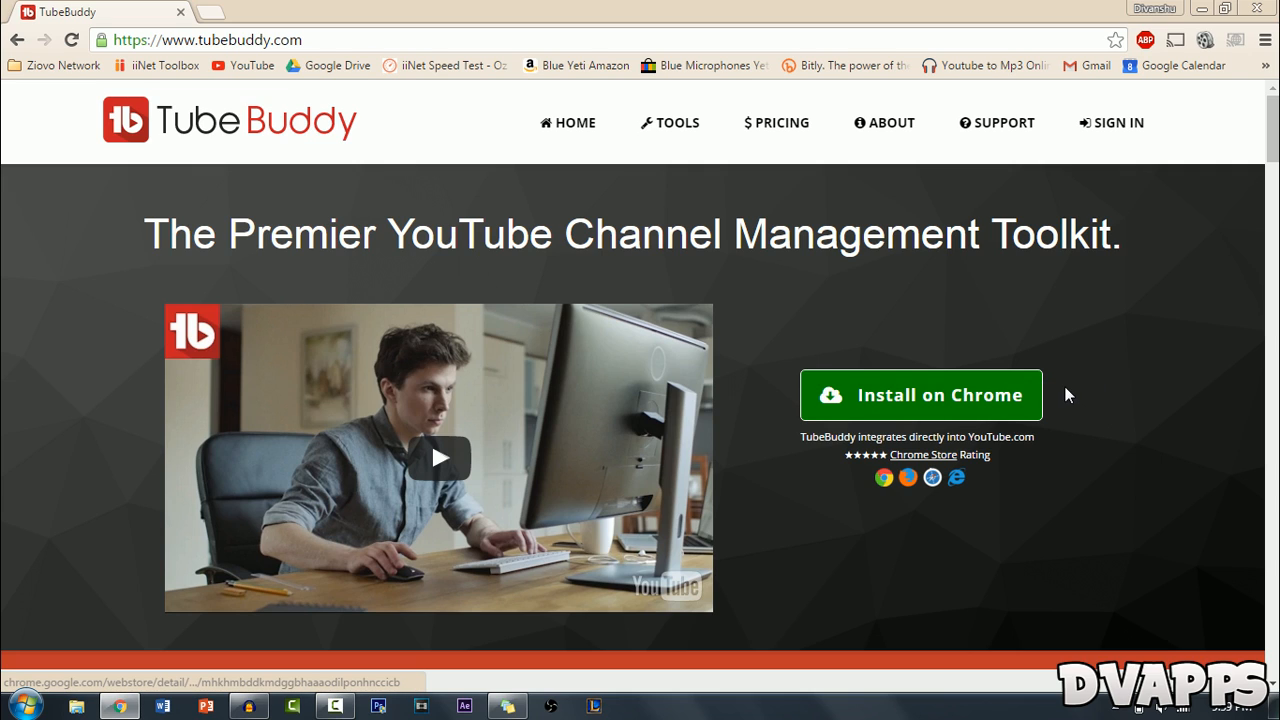
mouse_move(952, 482)
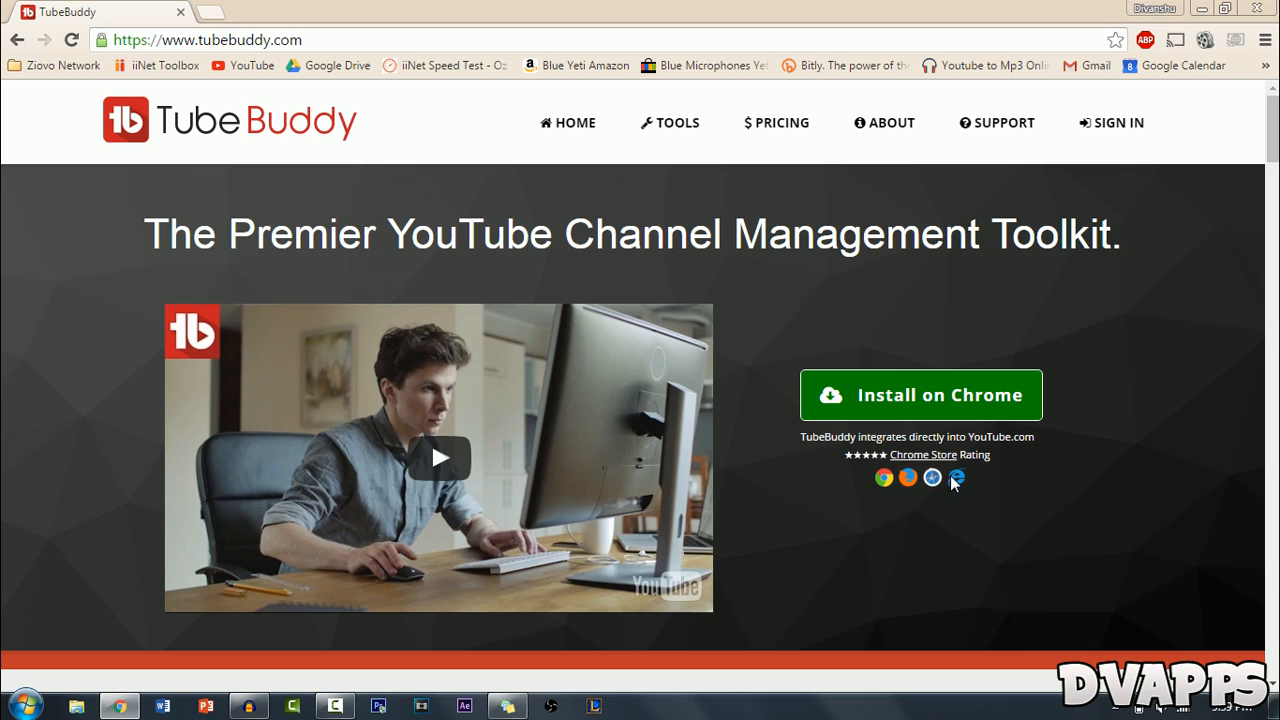
mouse_move(1044, 418)
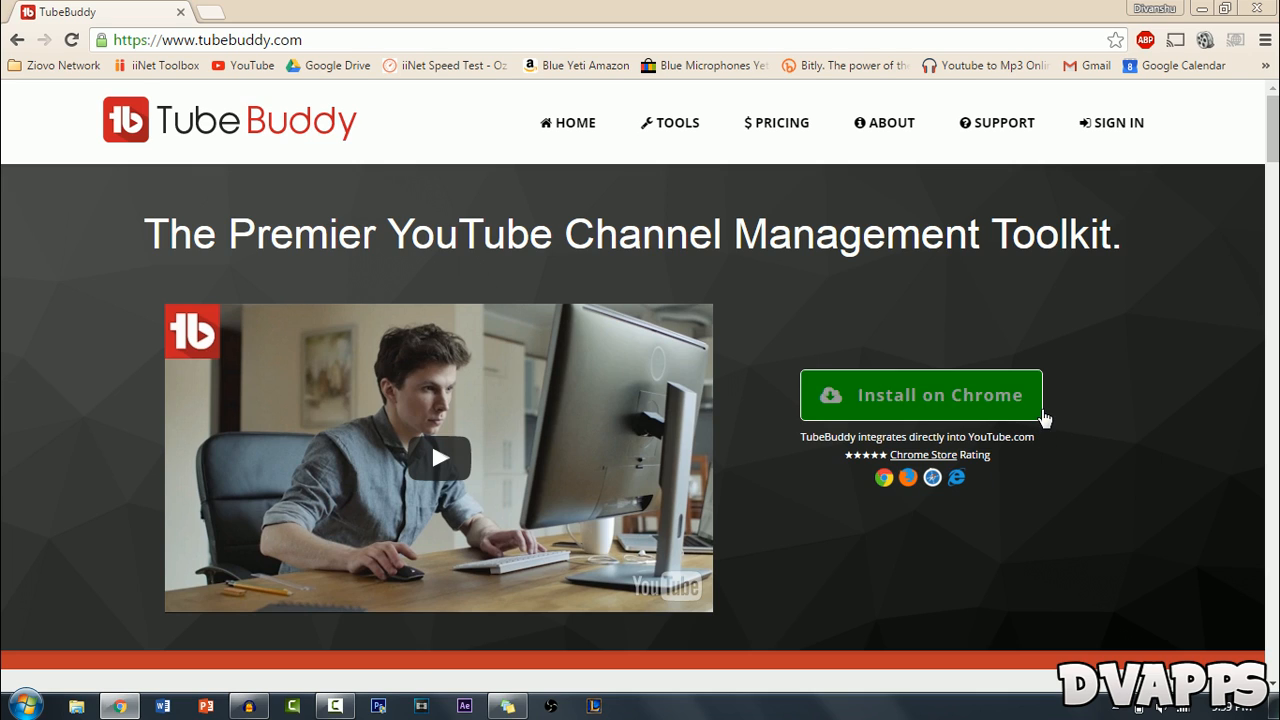
mouse_move(990, 402)
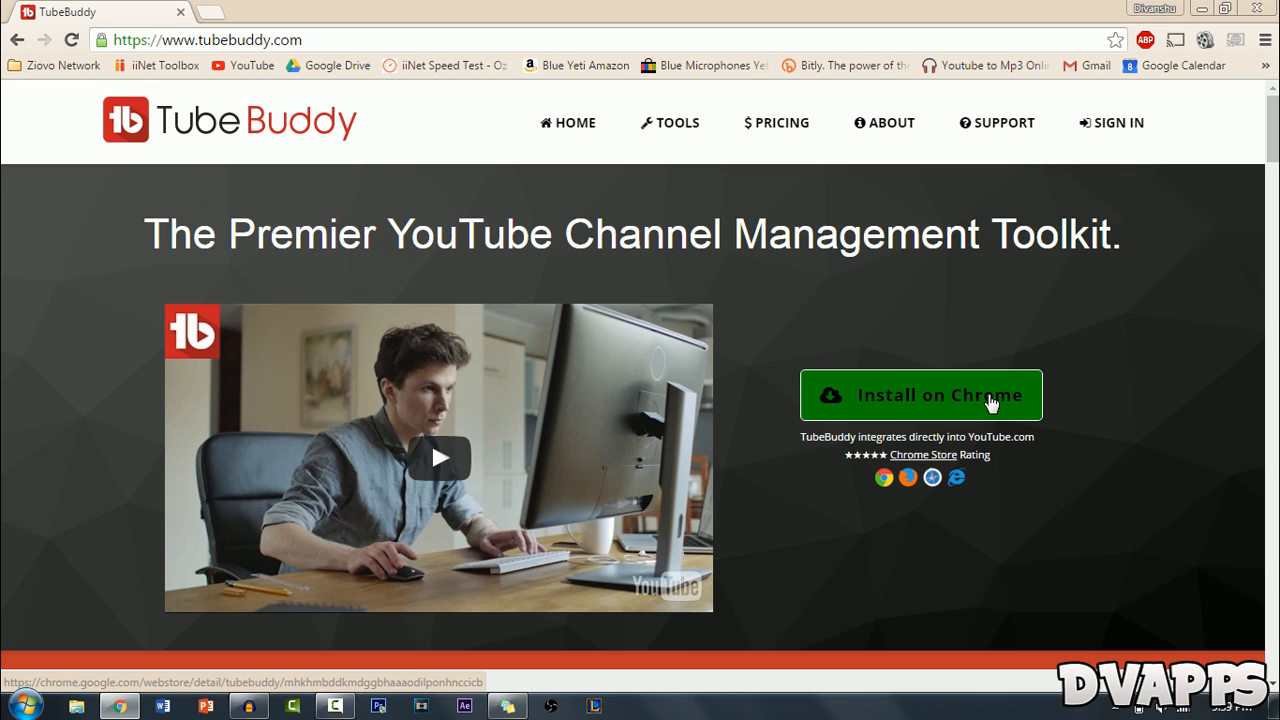
Add the TubeBuddy extension from the Chrome Web Store and confirm the install.
left_click(920, 394)
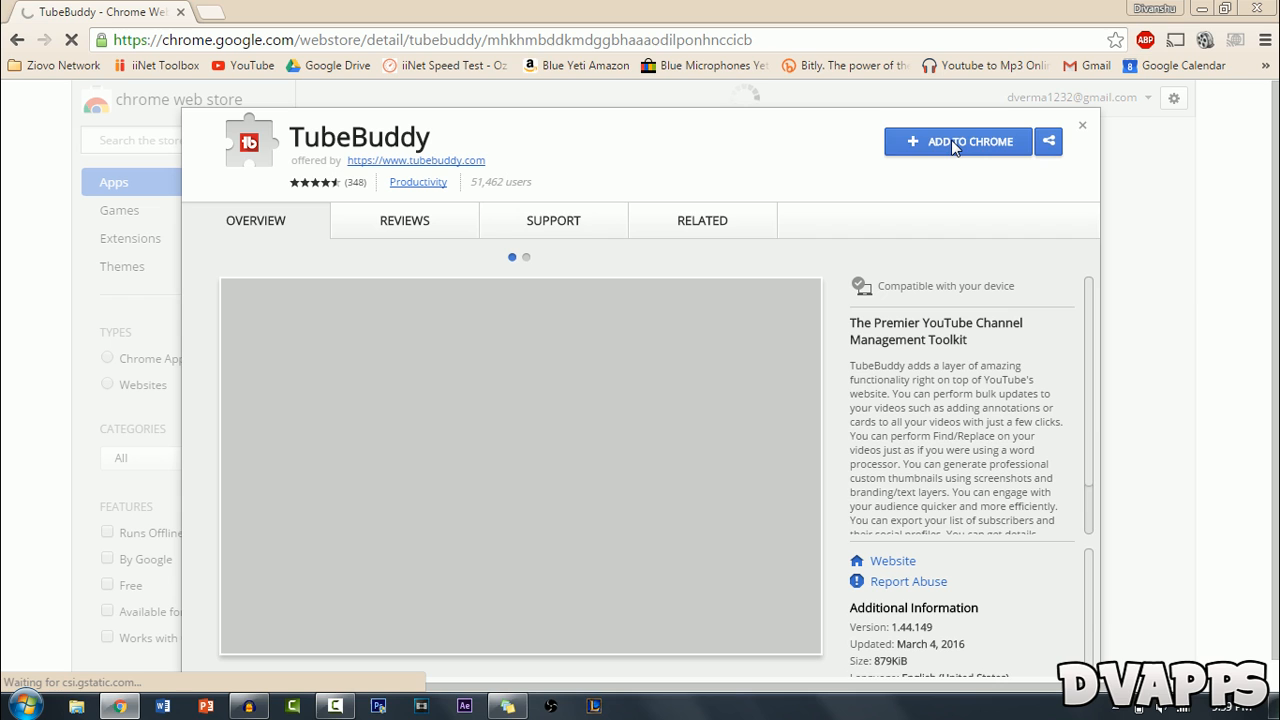
left_click(956, 140)
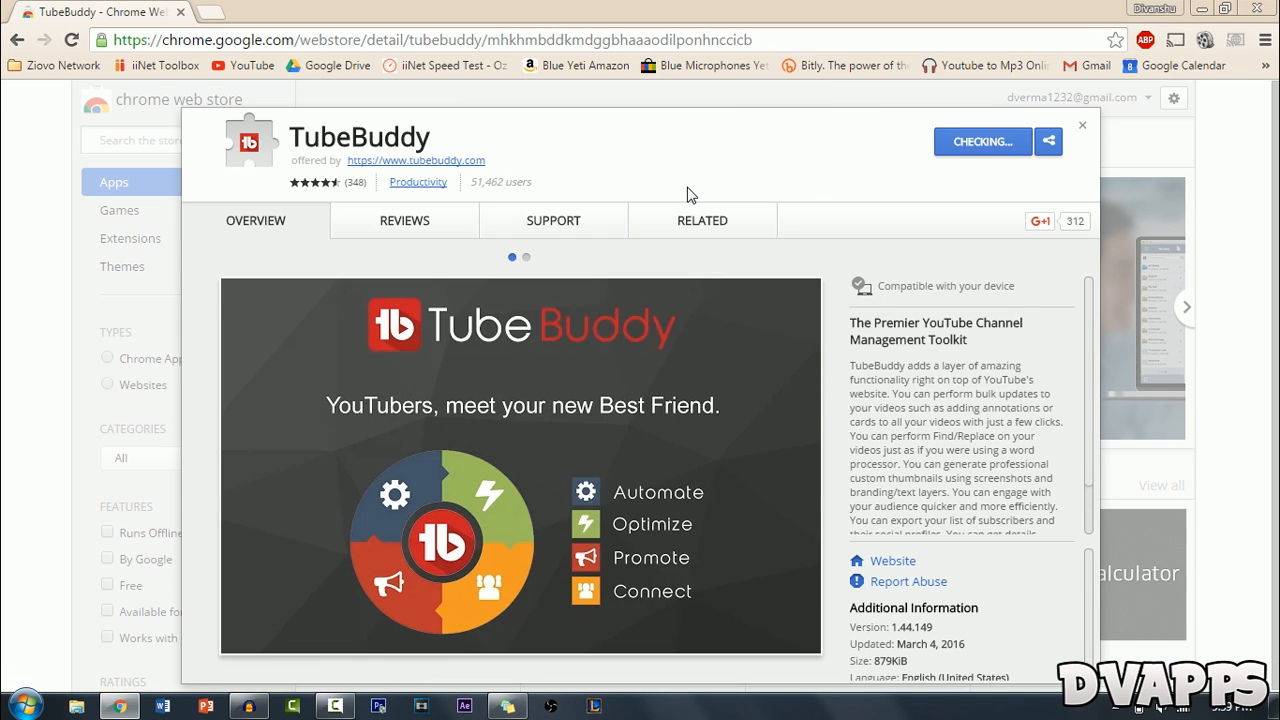
left_click(252, 64)
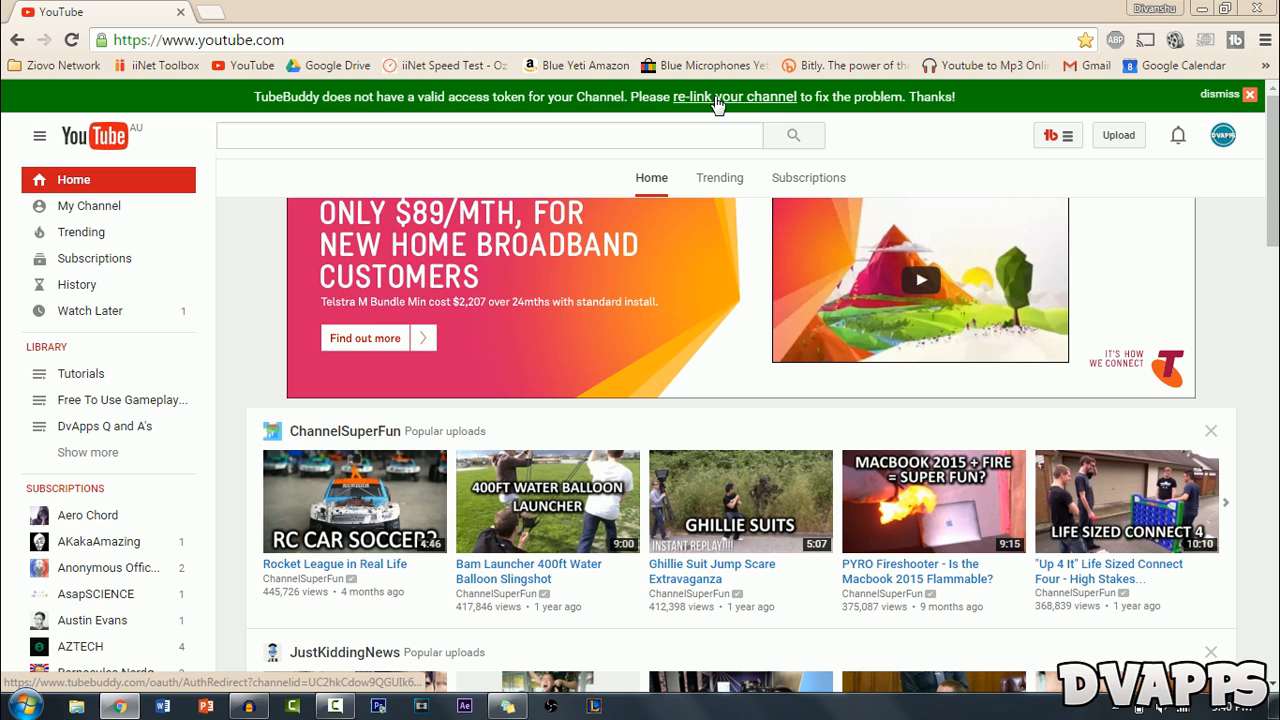
mouse_move(732, 96)
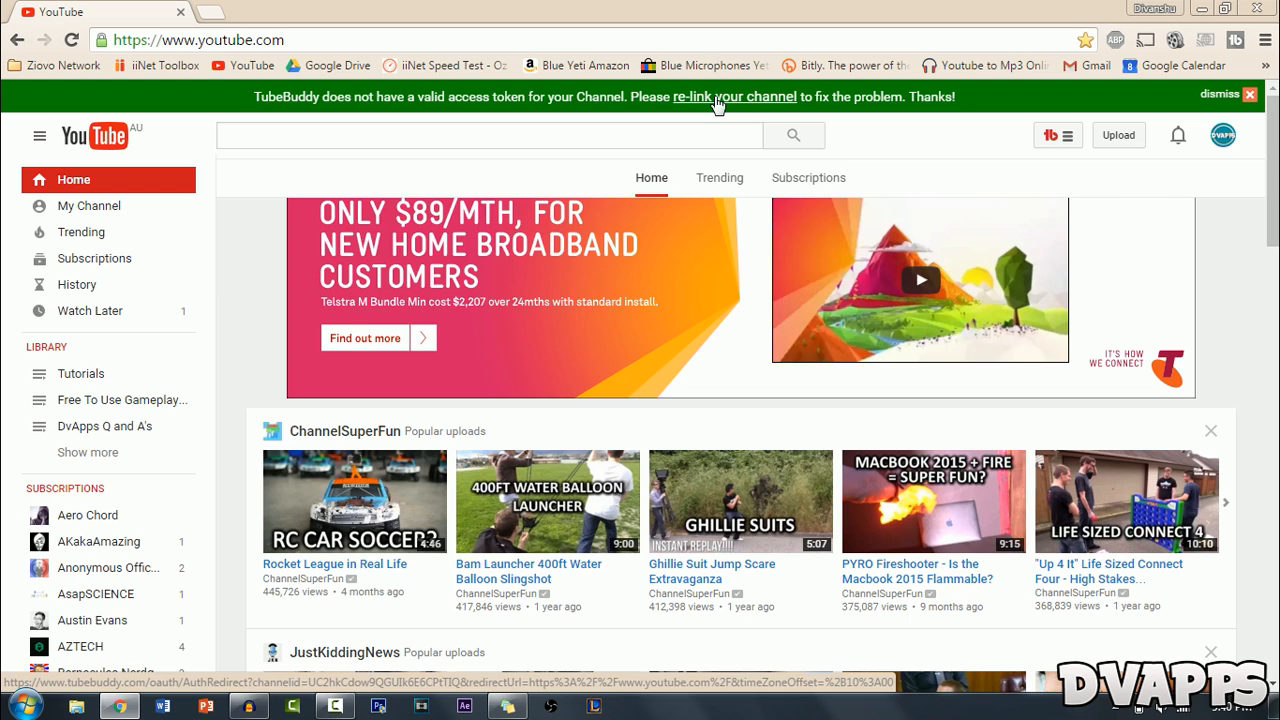
Re-link the DvApps YouTube channel to TubeBuddy, granting the requested offline access.
left_click(734, 96)
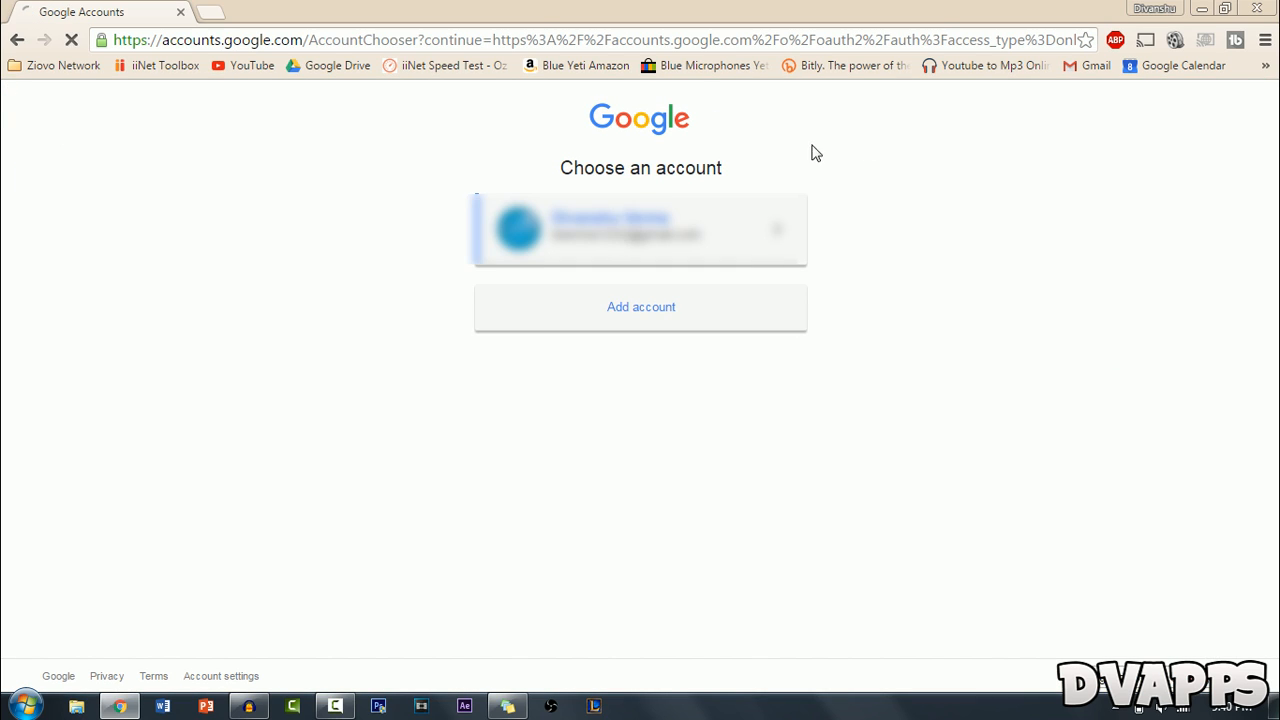
left_click(640, 230)
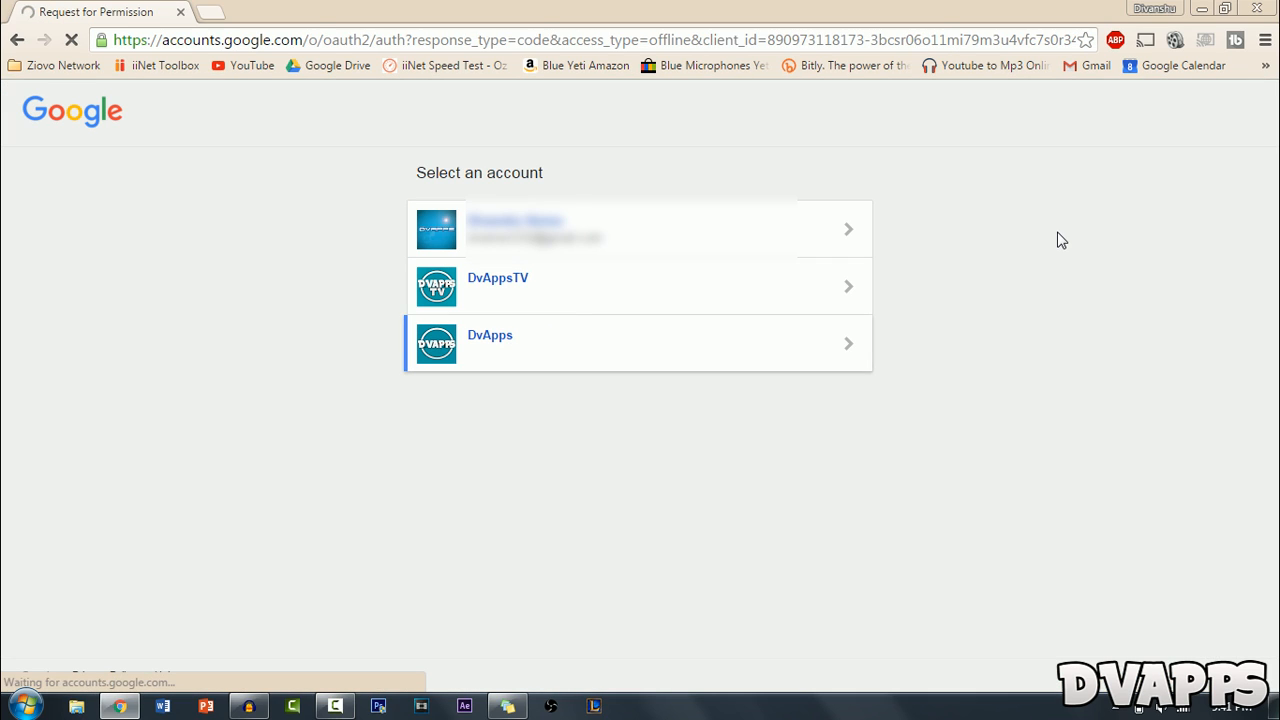
left_click(636, 344)
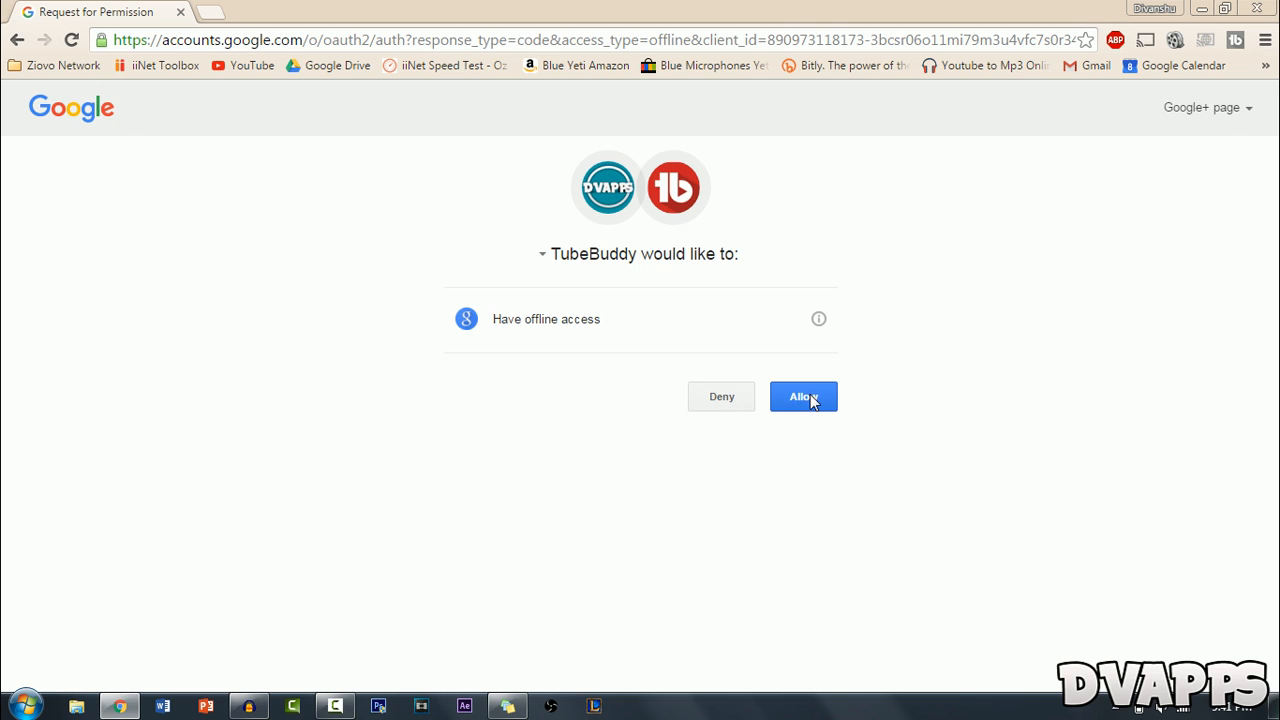
left_click(804, 396)
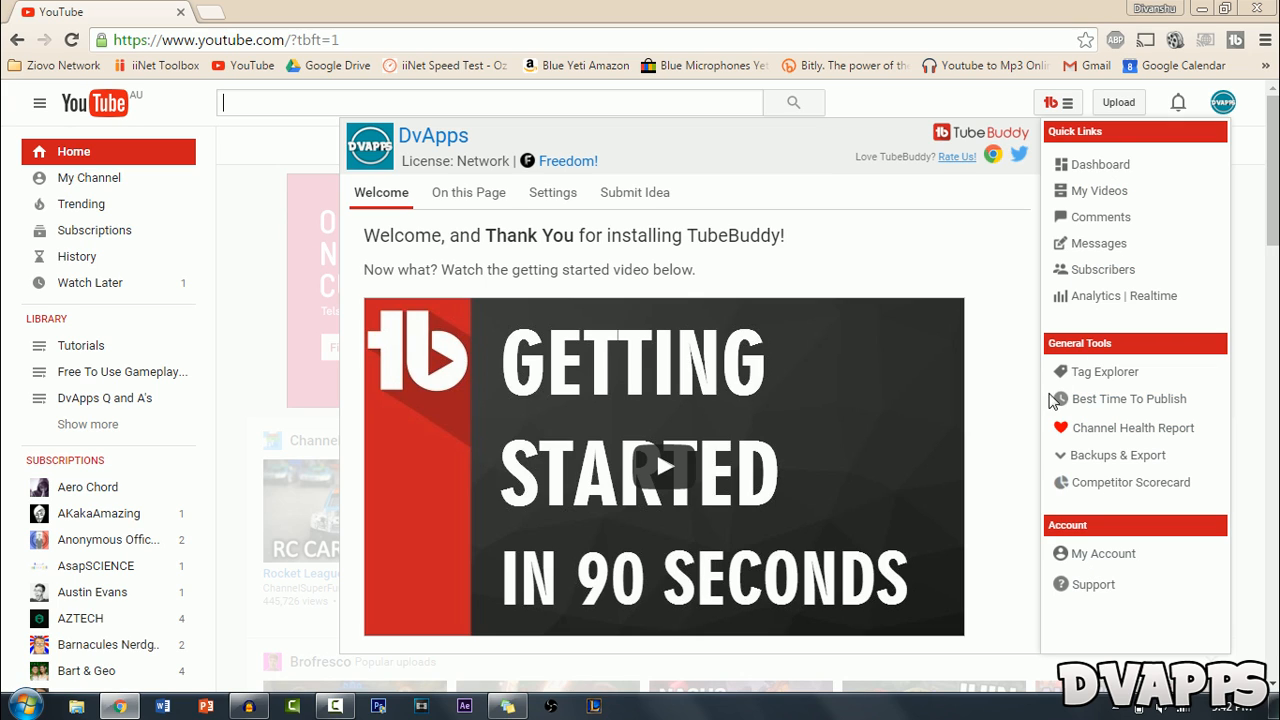
mouse_move(1044, 438)
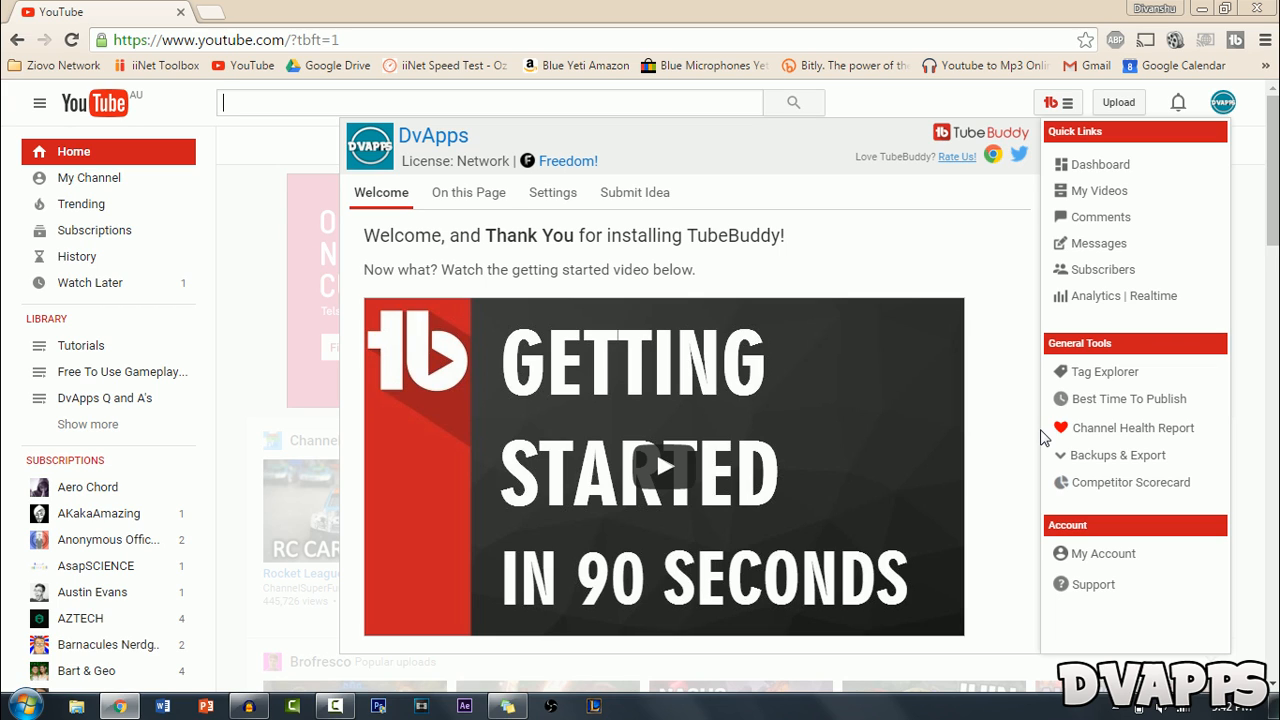
mouse_move(1038, 404)
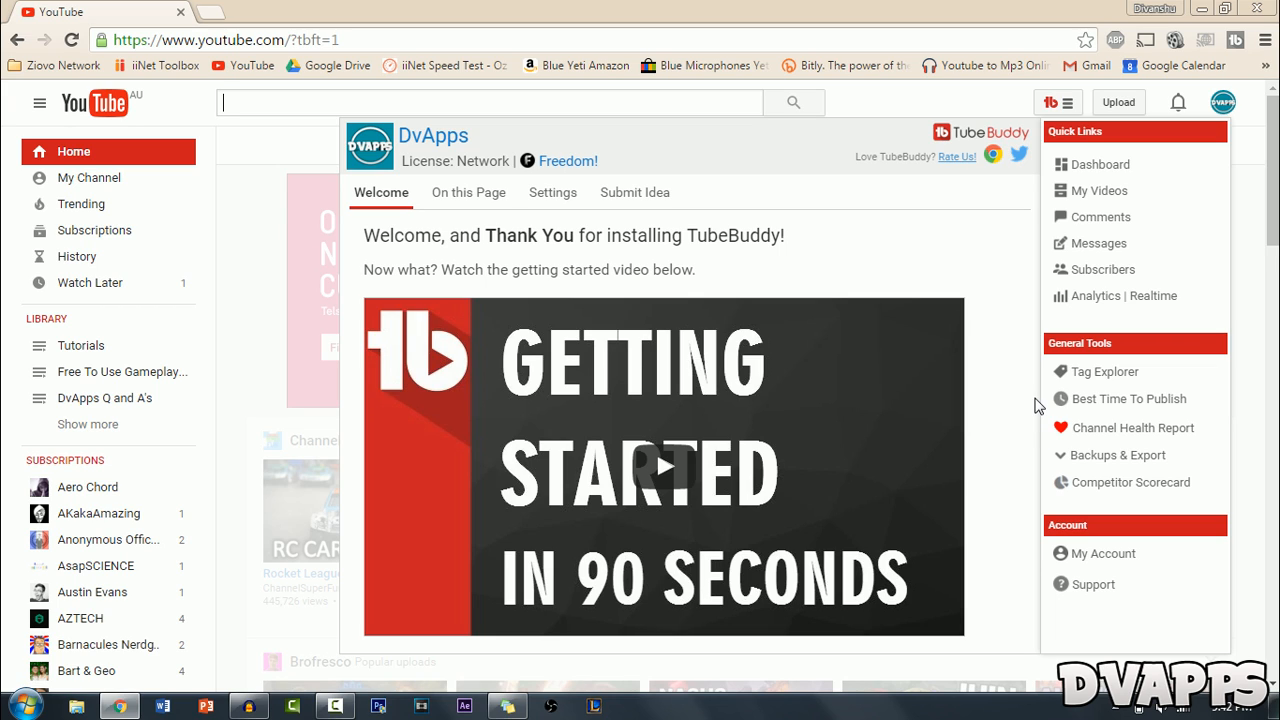
mouse_move(1128, 400)
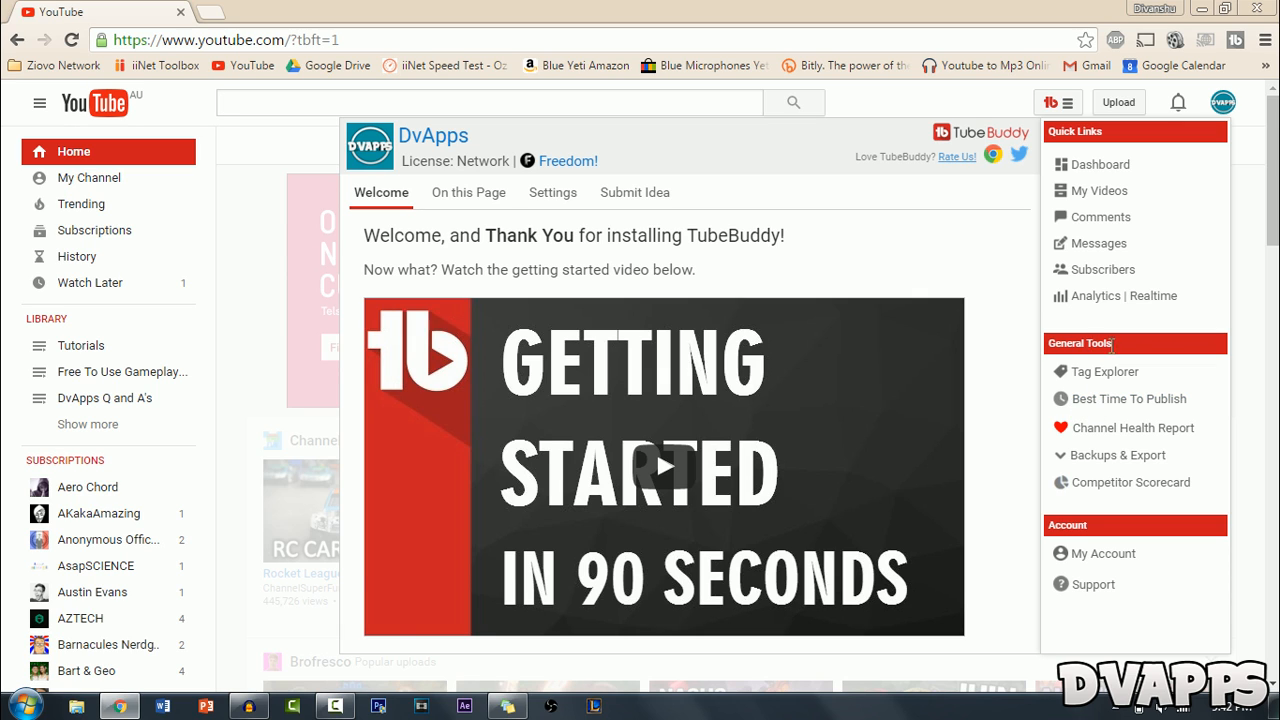
Calculate the best time to publish, yielding Sunday 1:00 AM with daily and hourly charts.
left_click(1128, 398)
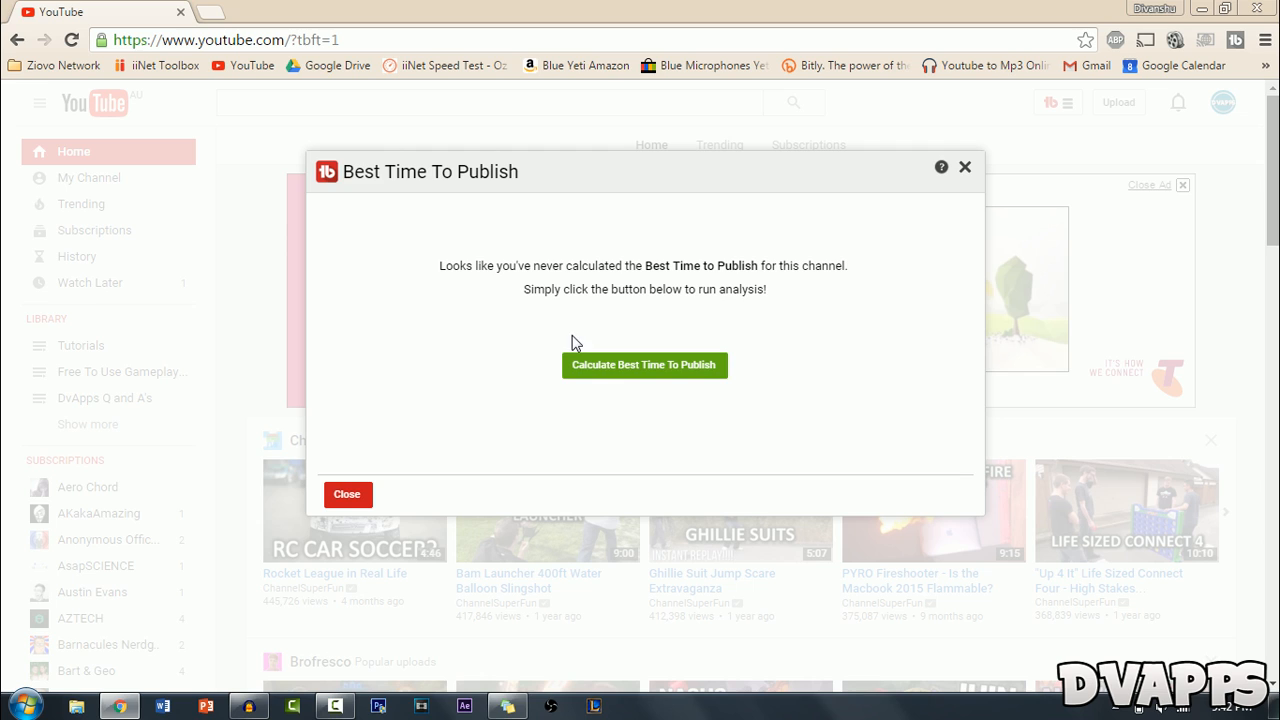
mouse_move(682, 372)
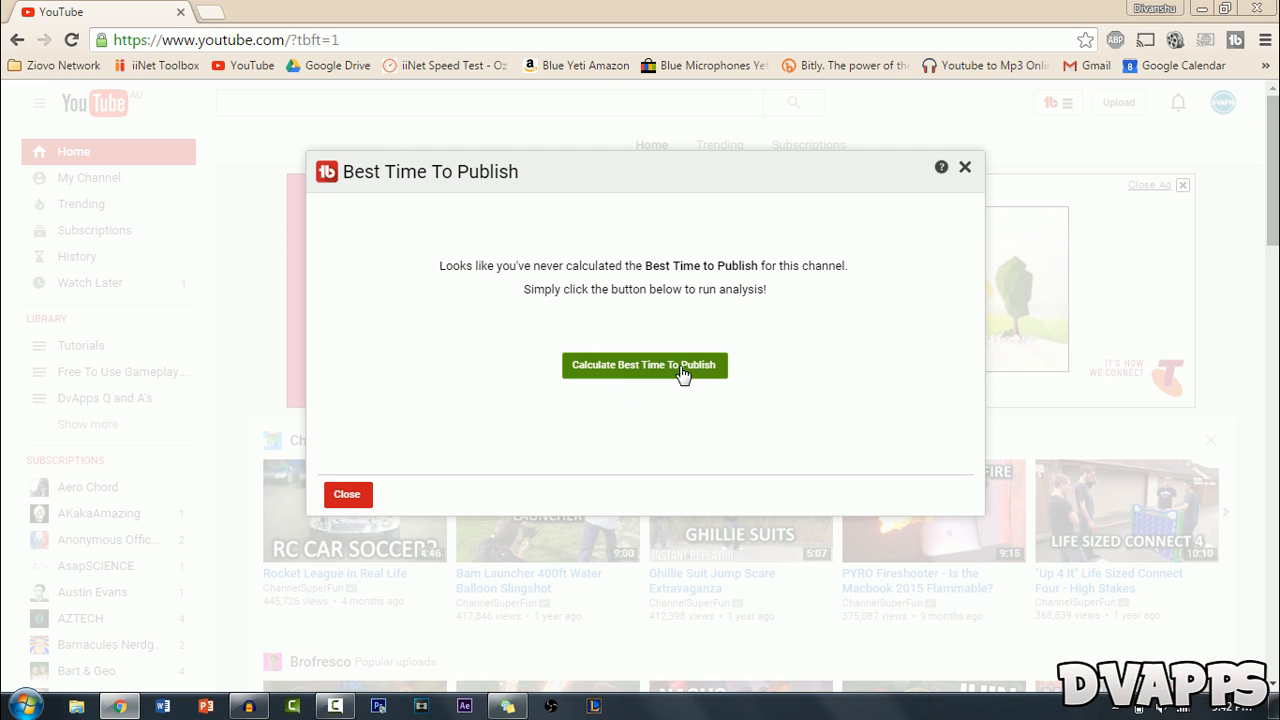
left_click(644, 364)
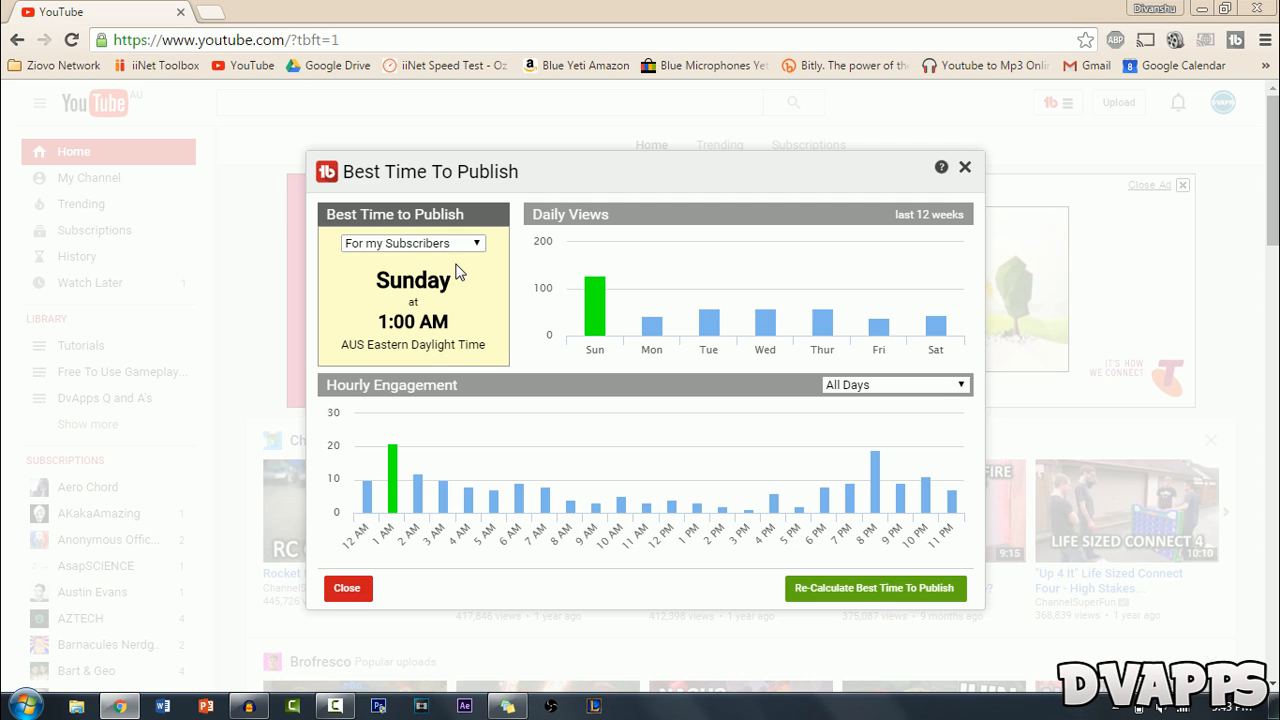
mouse_move(364, 268)
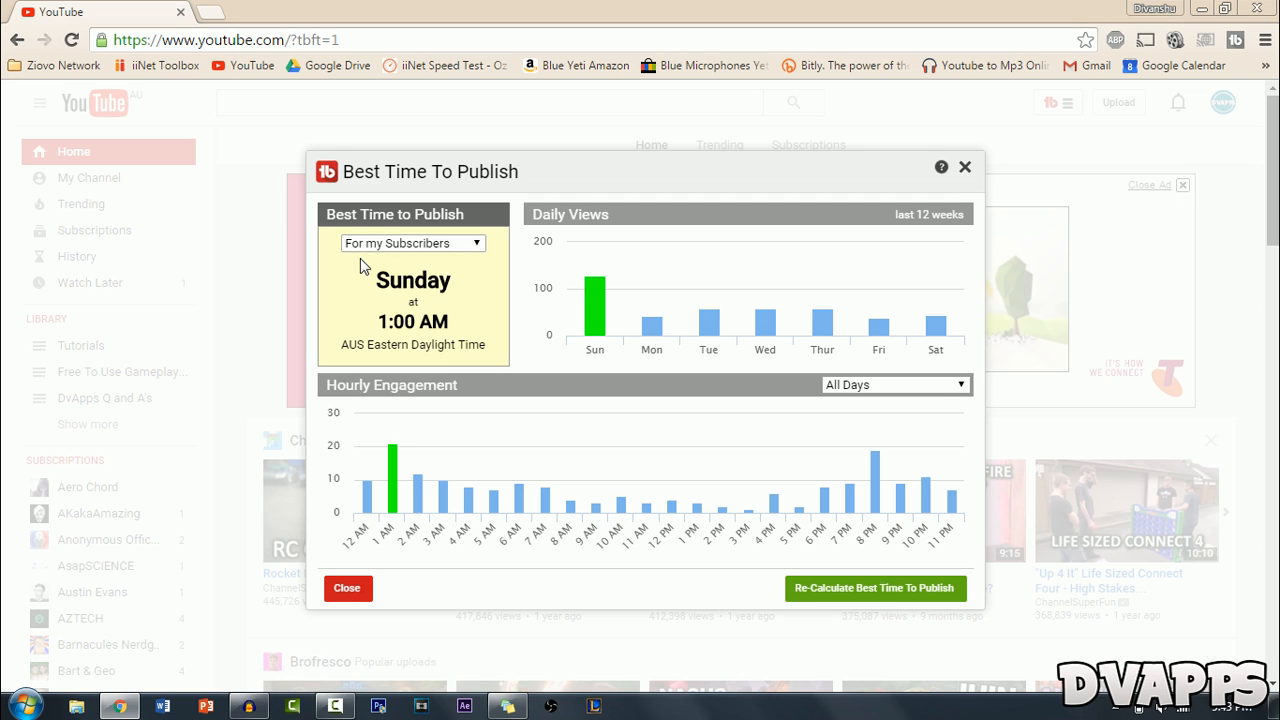
mouse_move(382, 272)
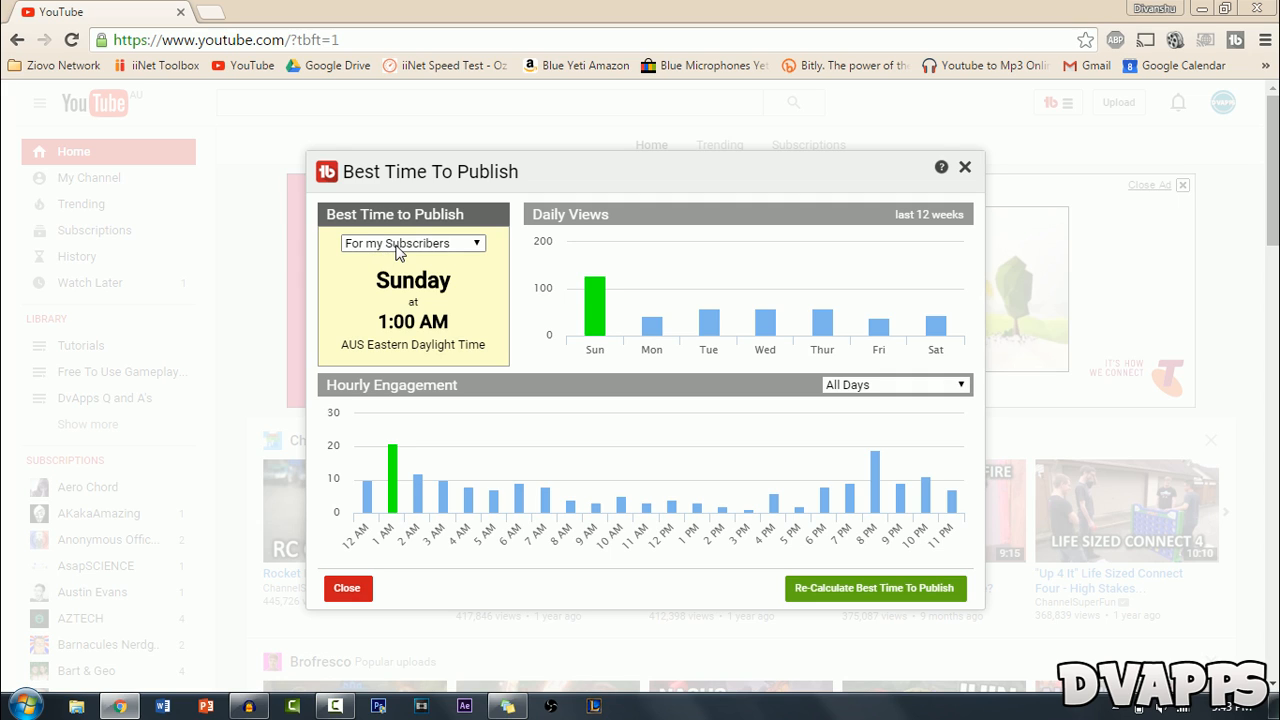
Switch the audience filter to For everyone, then to For non-Subscribers, still Sunday 1:00 AM.
left_click(412, 244)
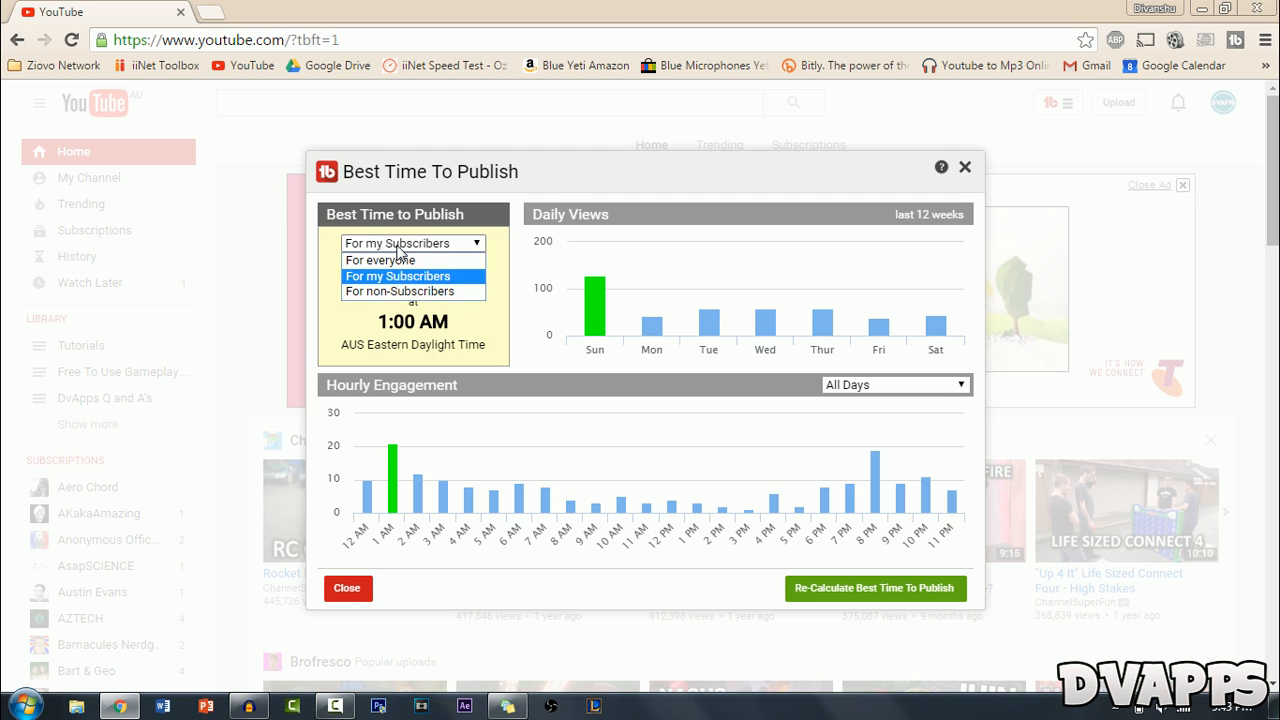
left_click(380, 260)
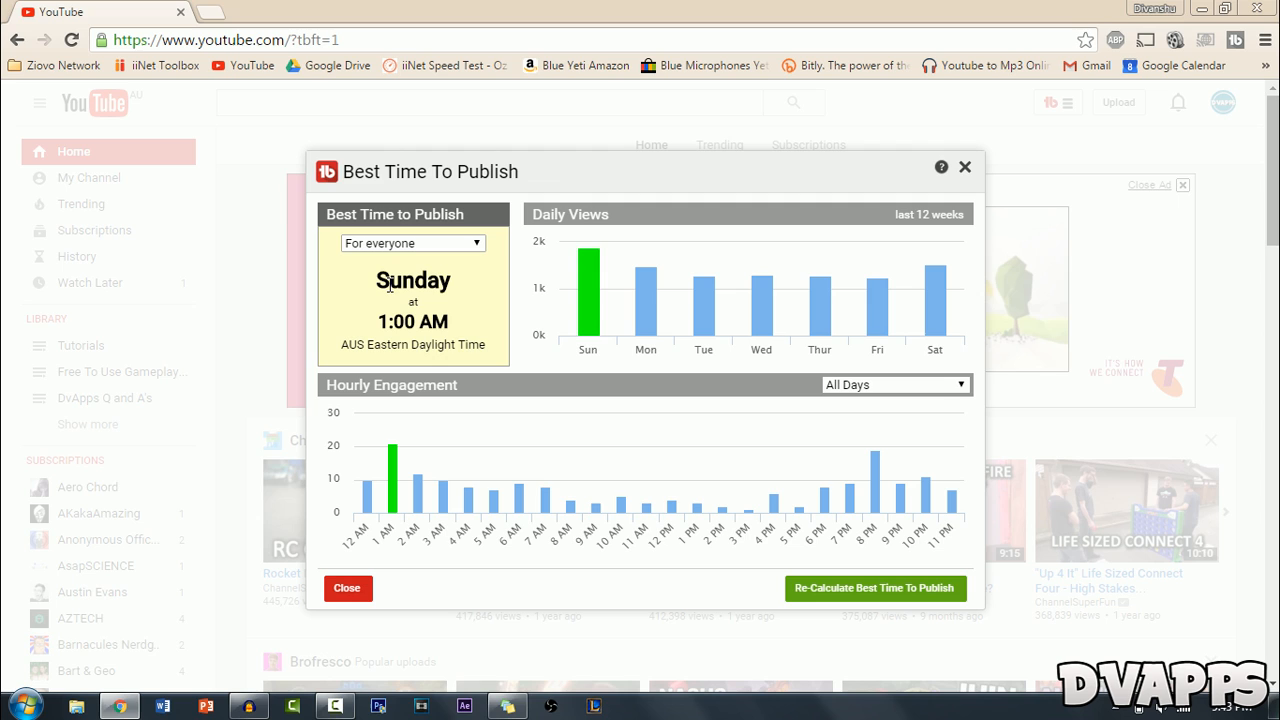
left_click(412, 244)
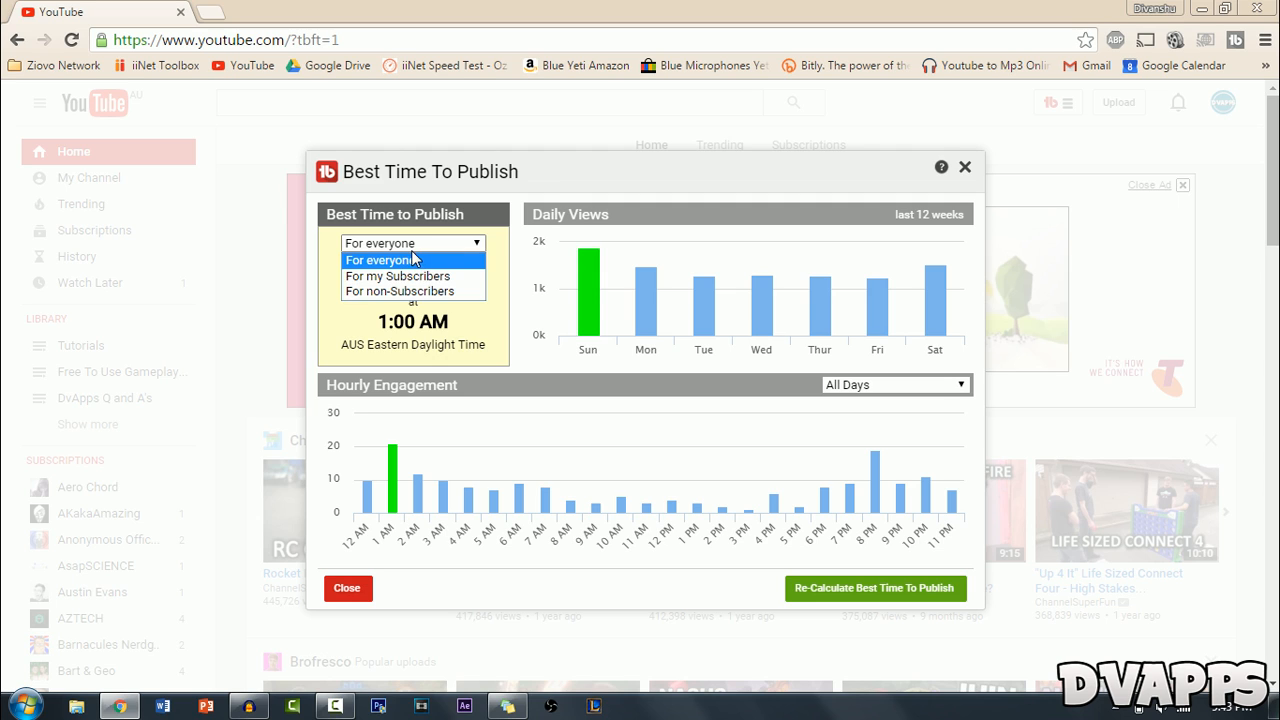
mouse_move(400, 292)
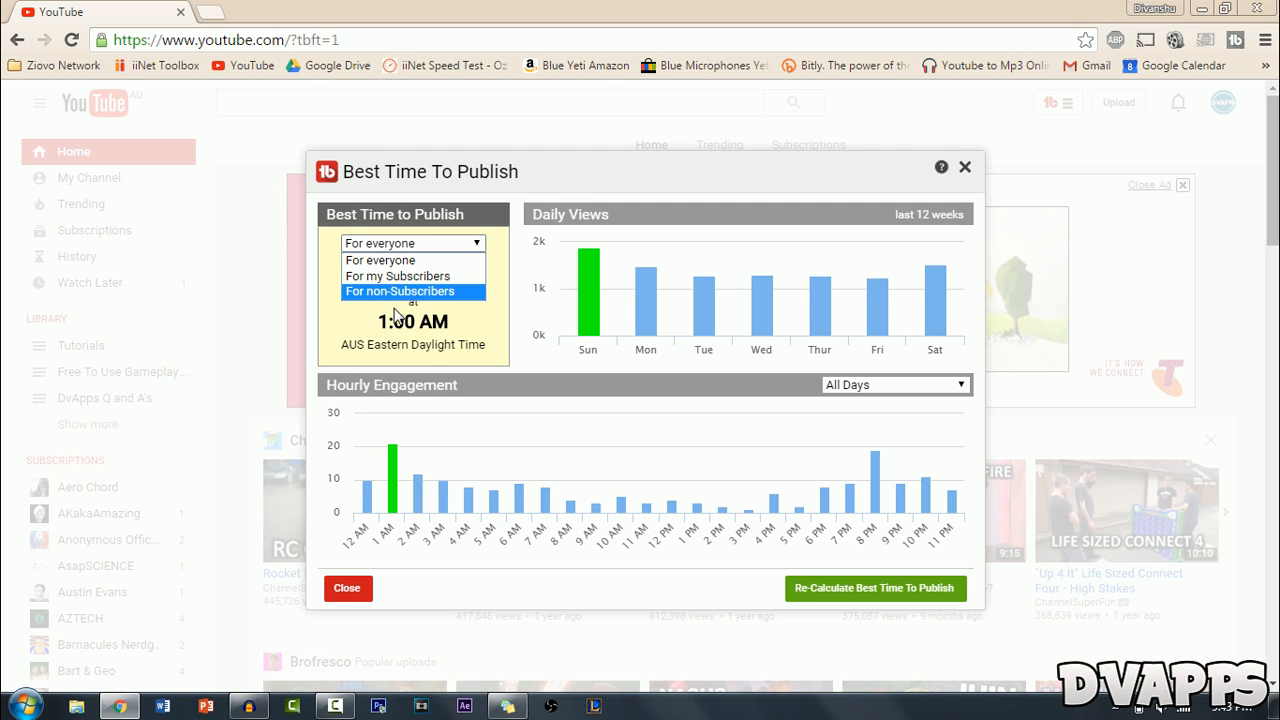
left_click(400, 292)
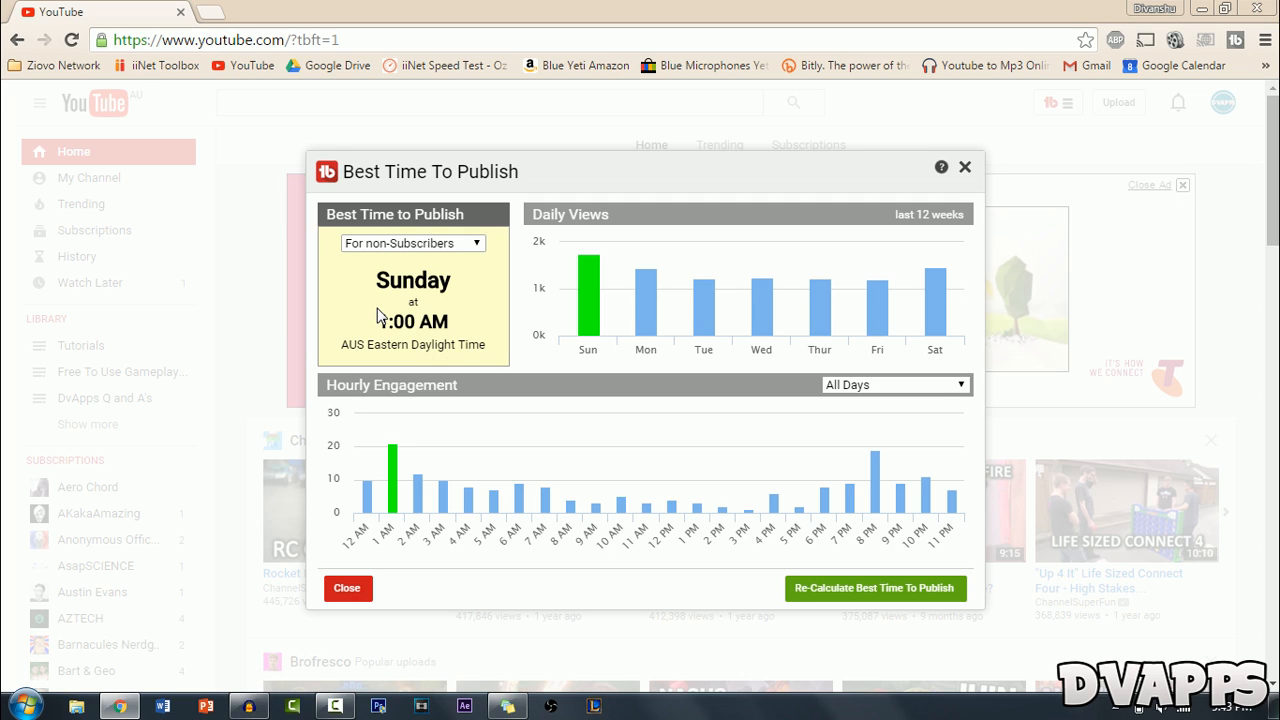
mouse_move(412, 392)
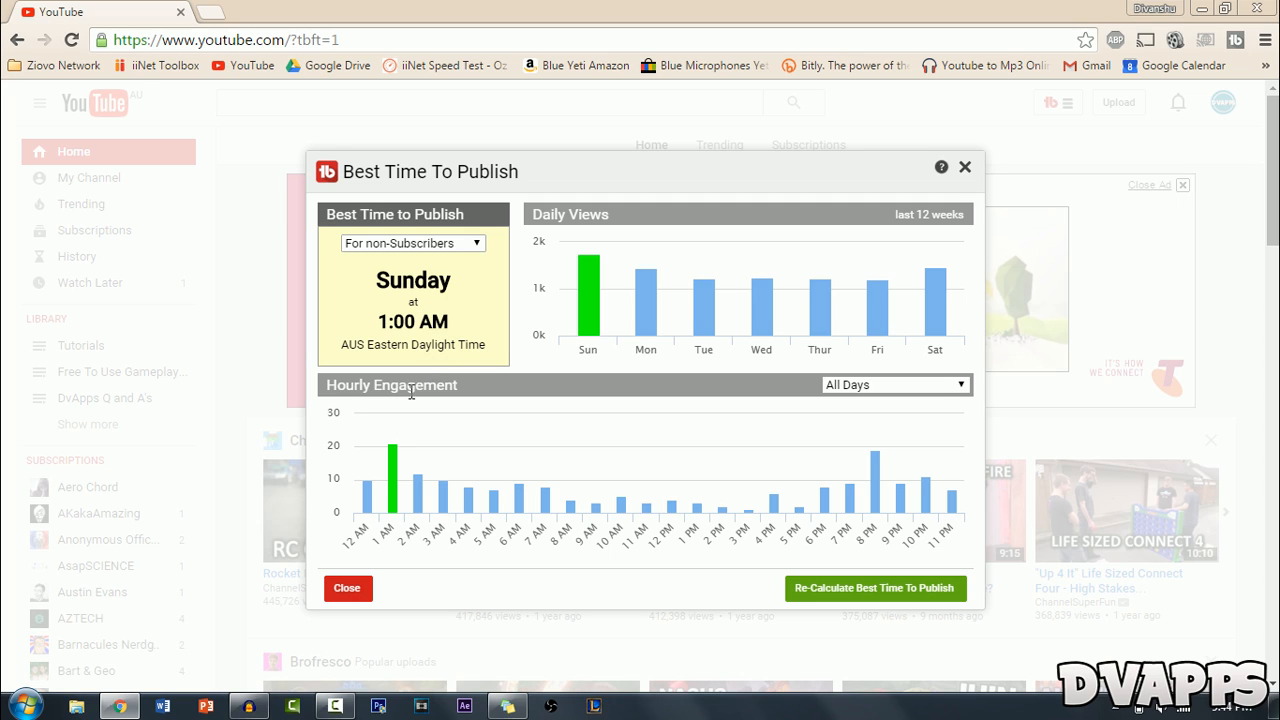
mouse_move(588, 300)
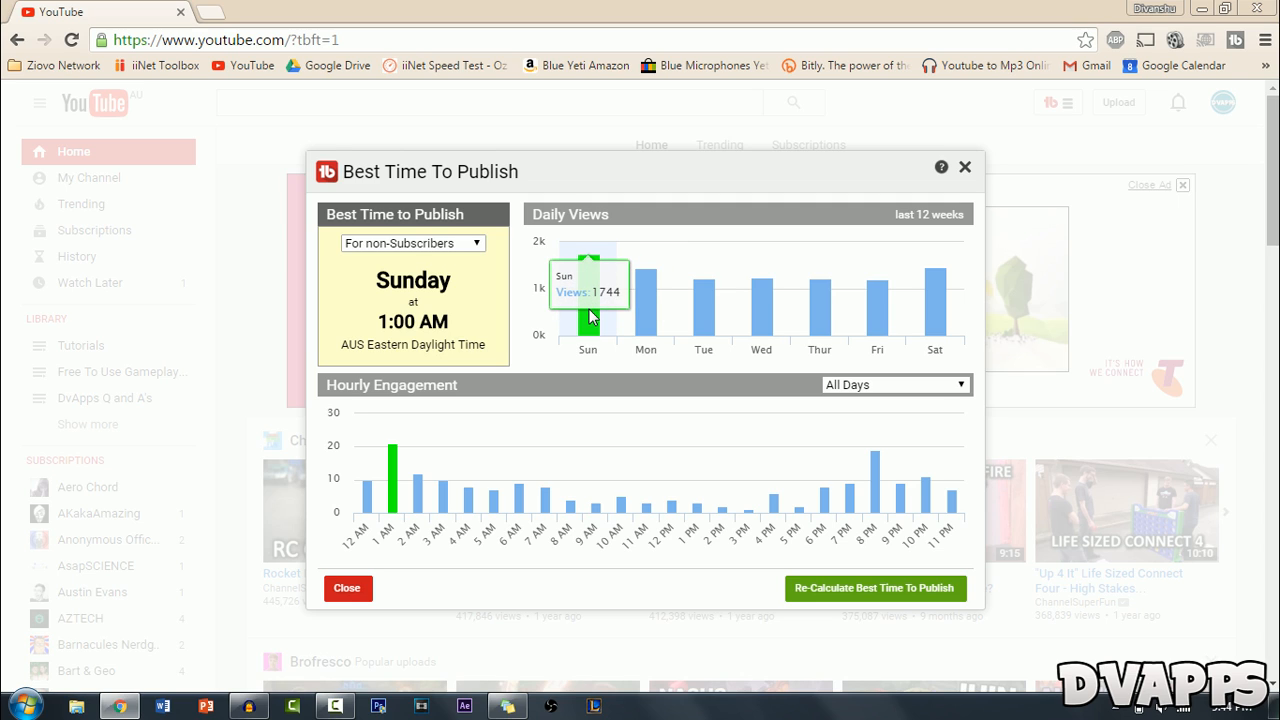
mouse_move(592, 304)
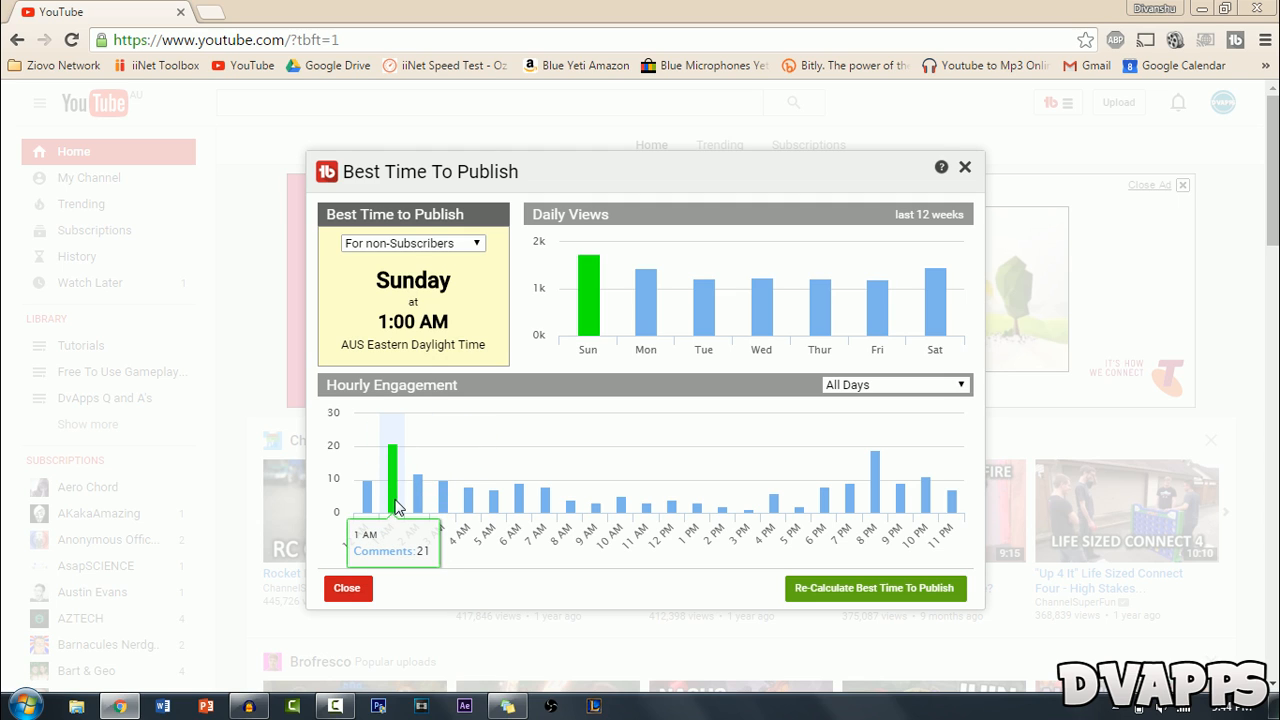
mouse_move(380, 322)
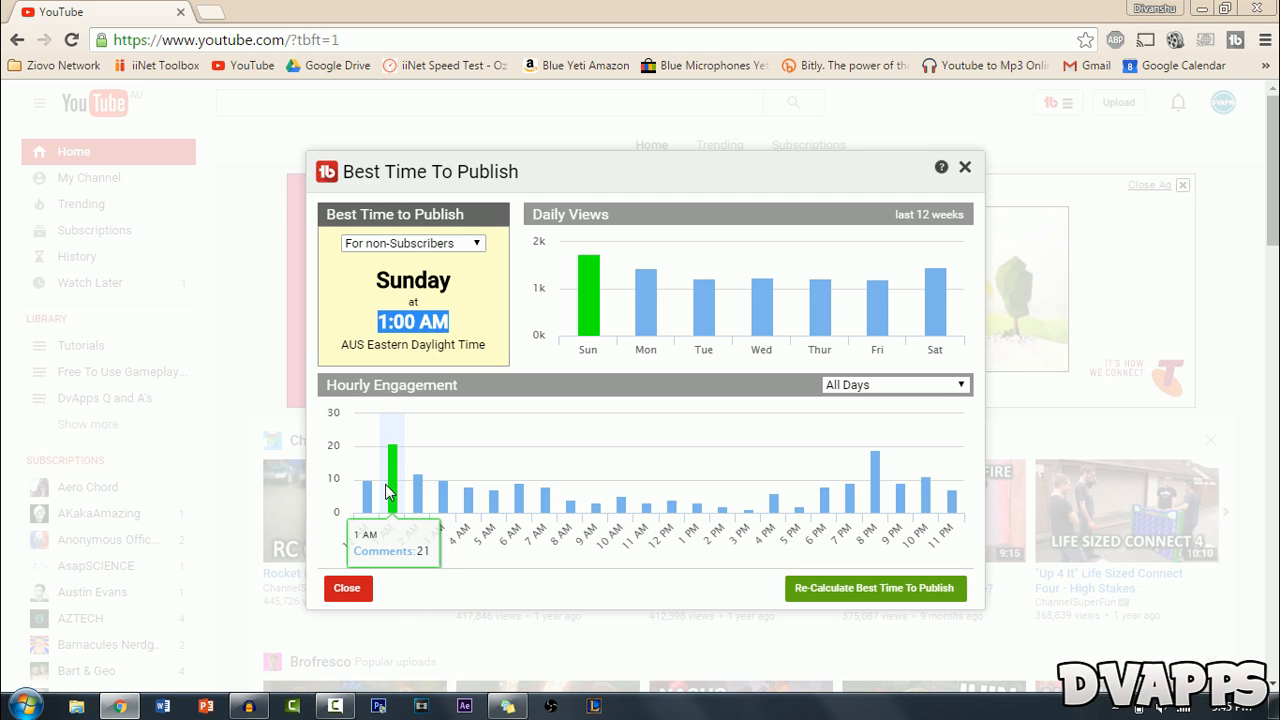
mouse_move(864, 504)
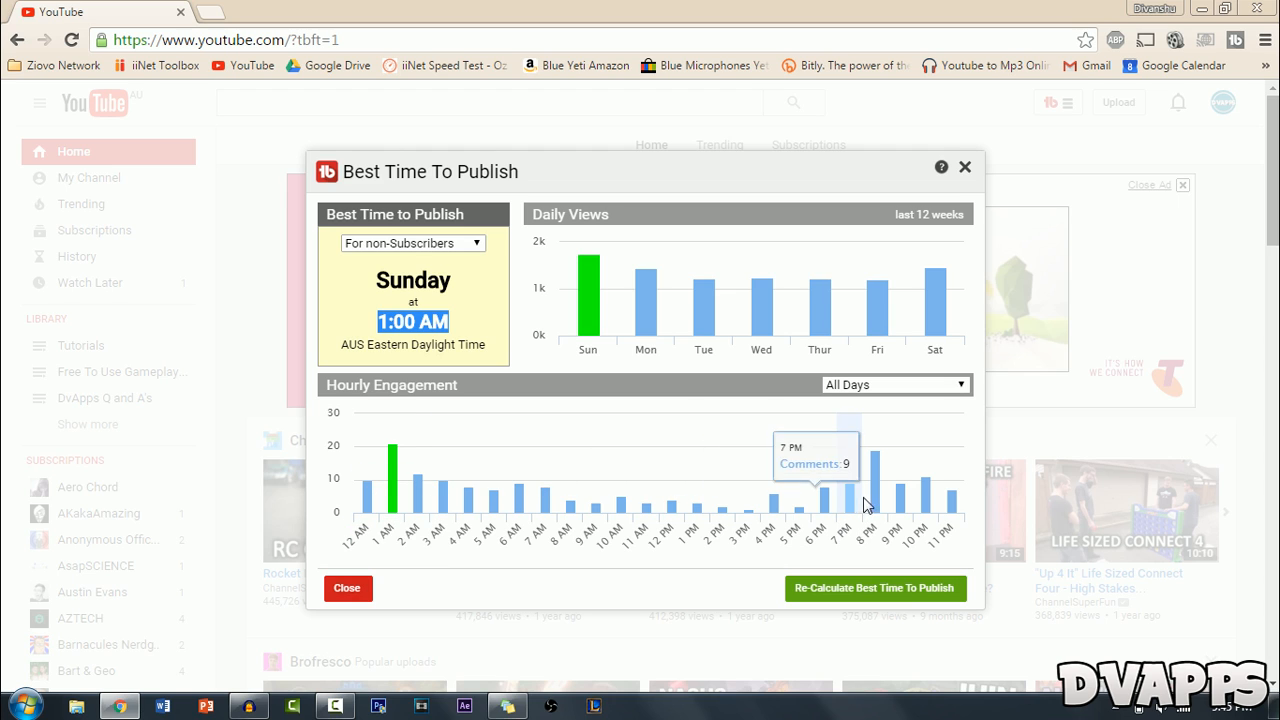
mouse_move(876, 490)
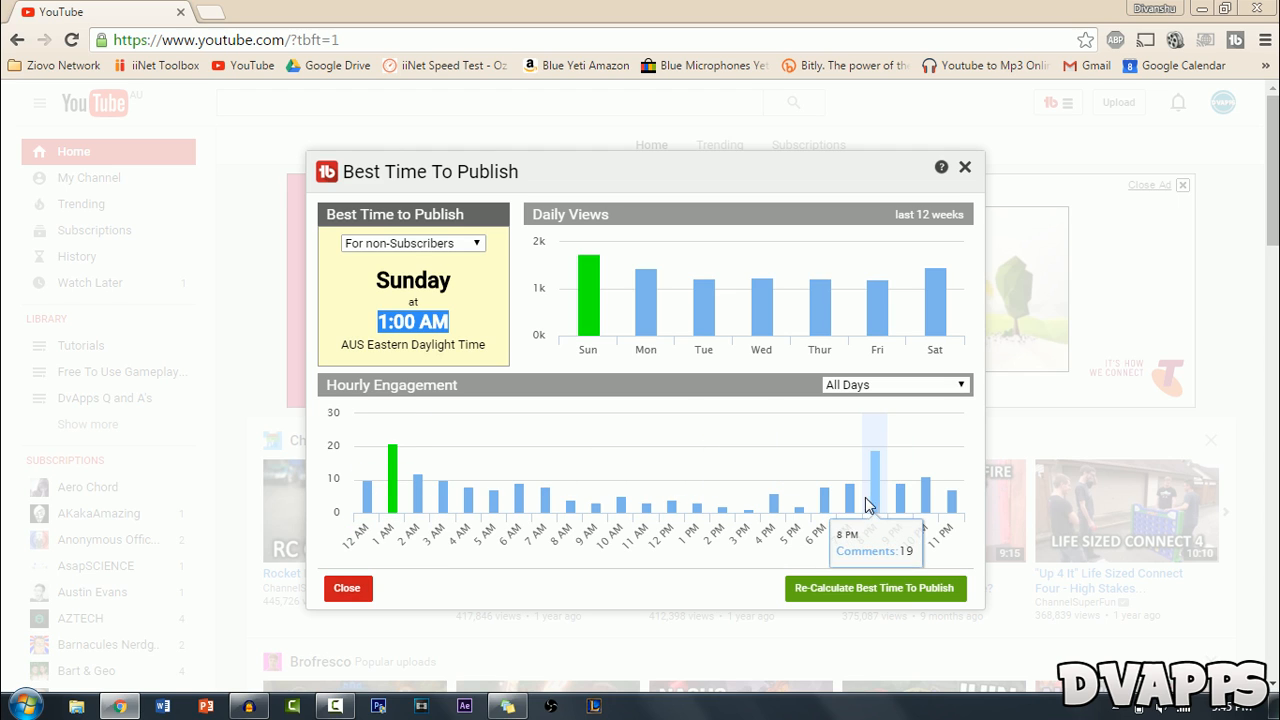
mouse_move(760, 516)
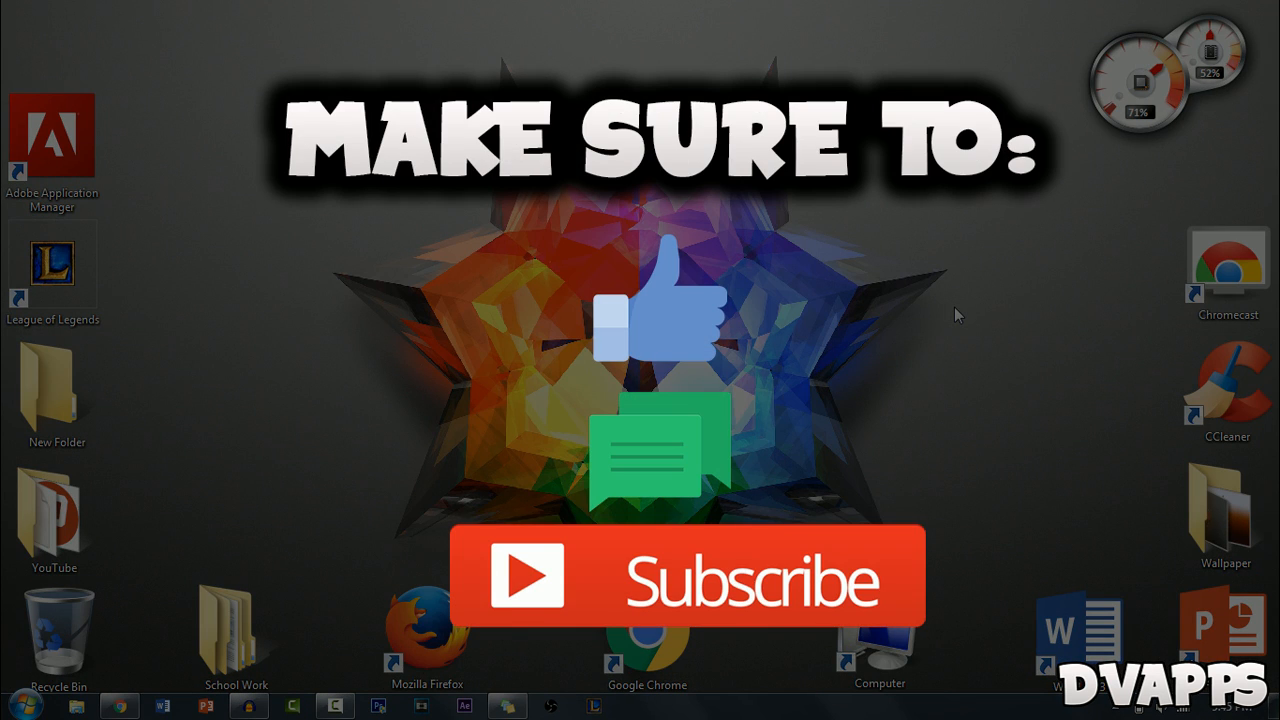
mouse_move(344, 456)
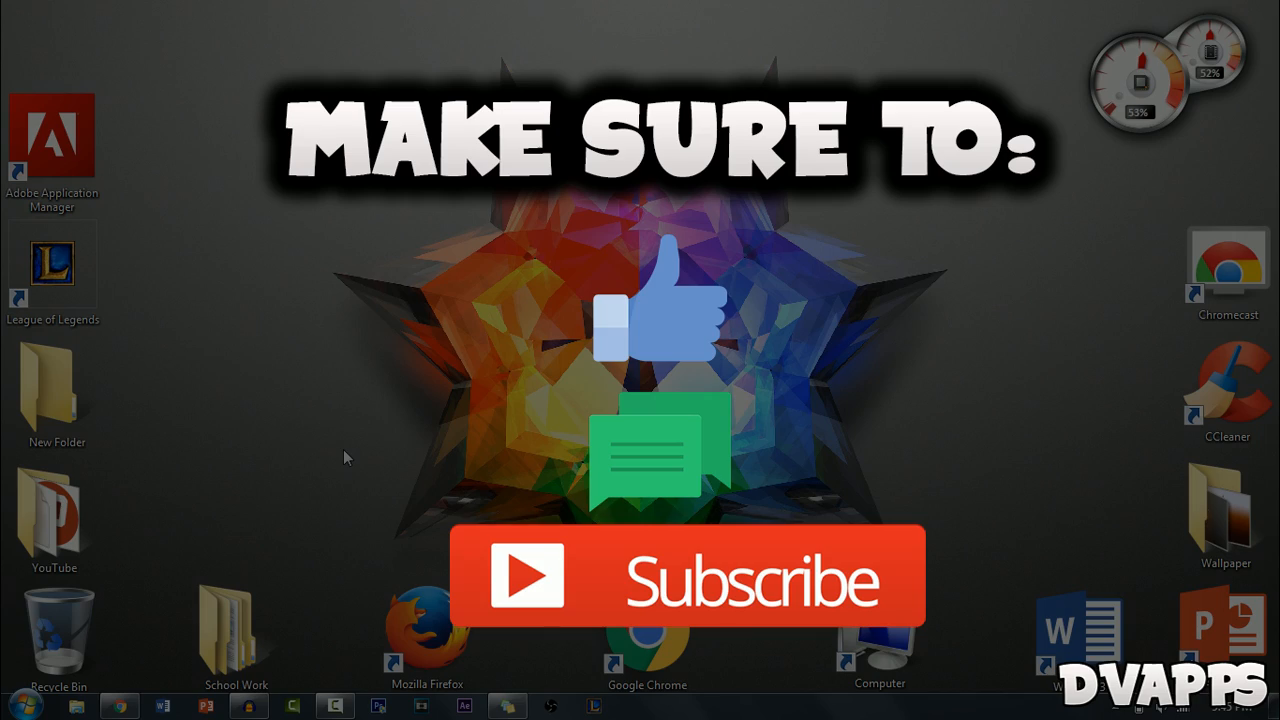